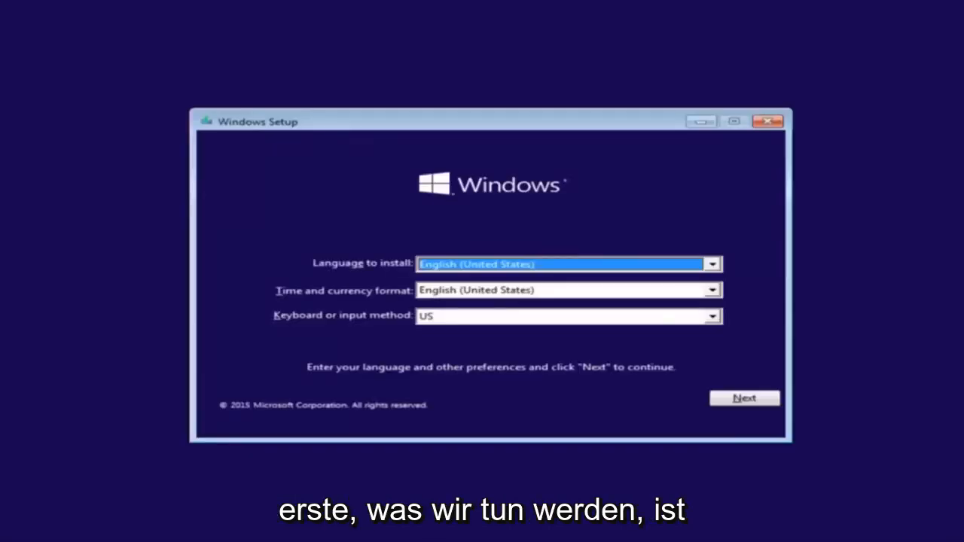
{"action": "mouse_move", "coordinate": [356, 279]}
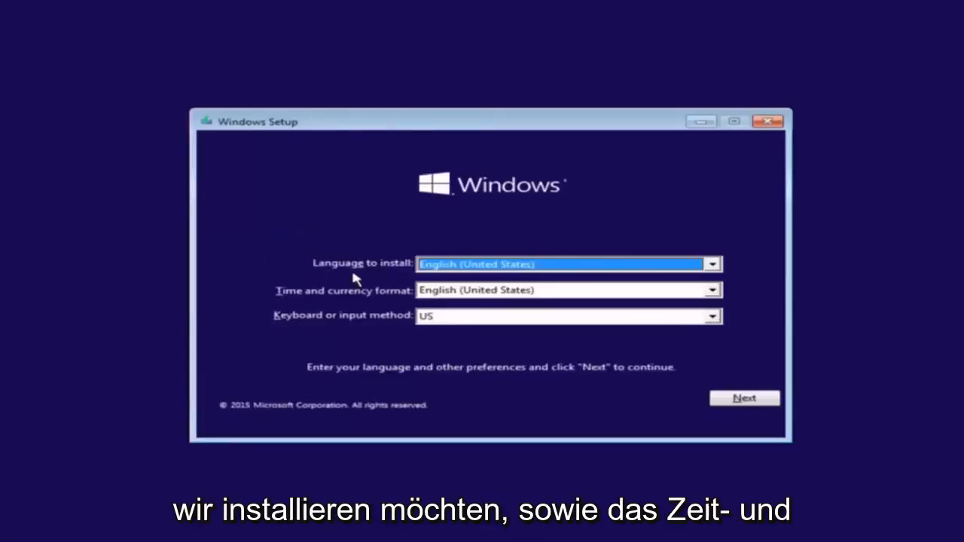
Keep English (United States) language and time format with US keyboard, and continue
{"action": "left_click", "coordinate": [711, 264]}
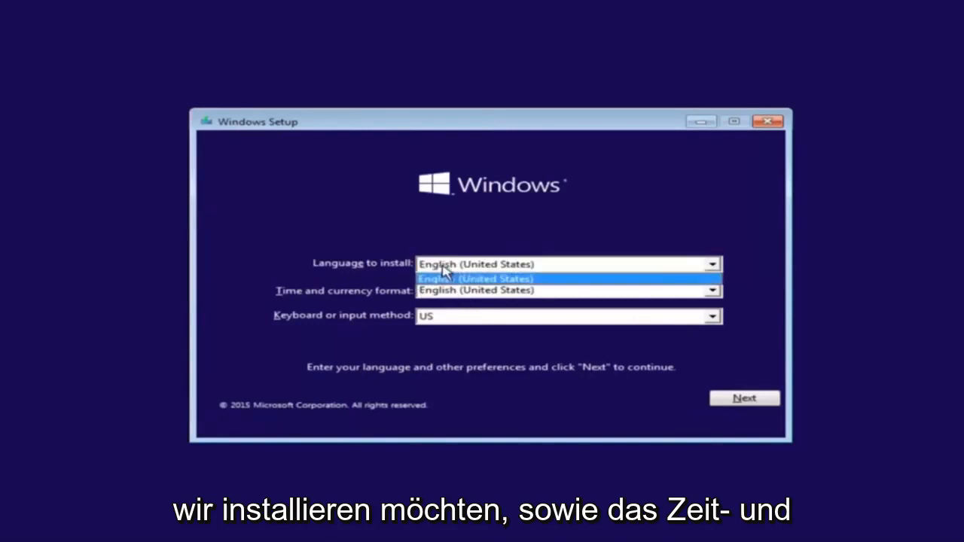
{"action": "left_click", "coordinate": [711, 291]}
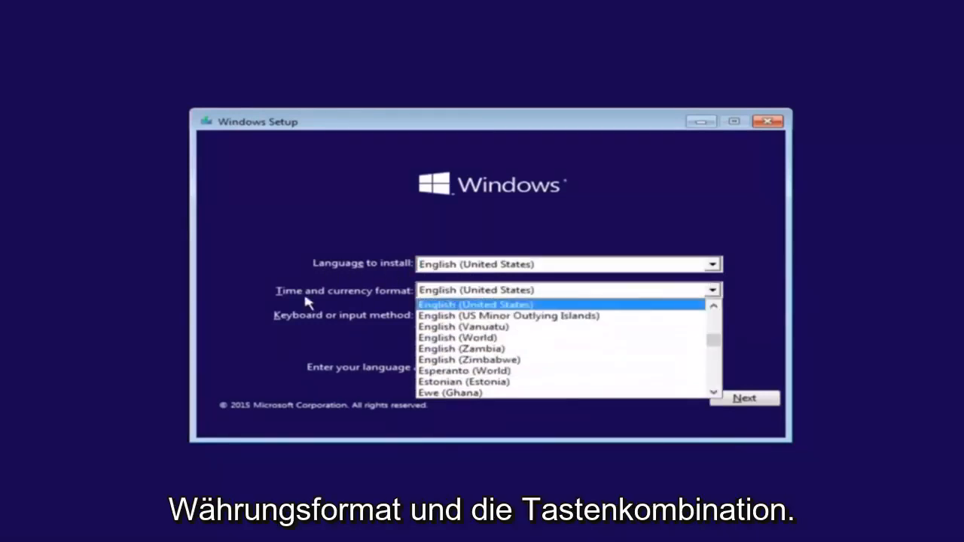
{"action": "left_click", "coordinate": [473, 304]}
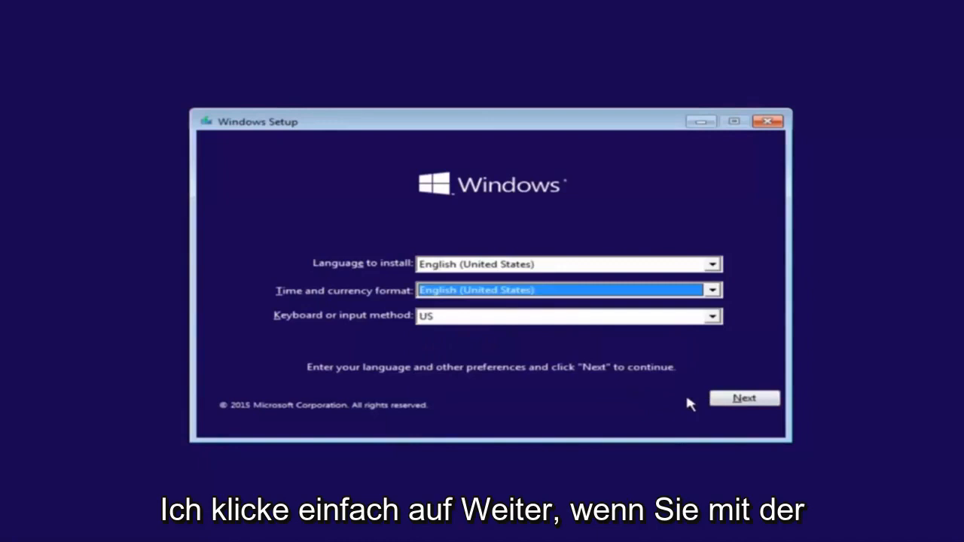
{"action": "left_click", "coordinate": [744, 398]}
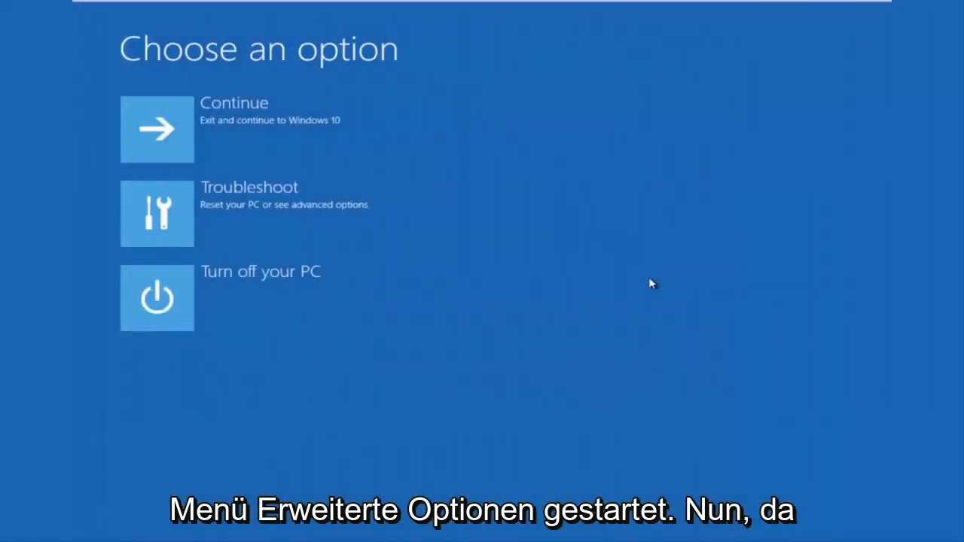
{"action": "mouse_move", "coordinate": [525, 222]}
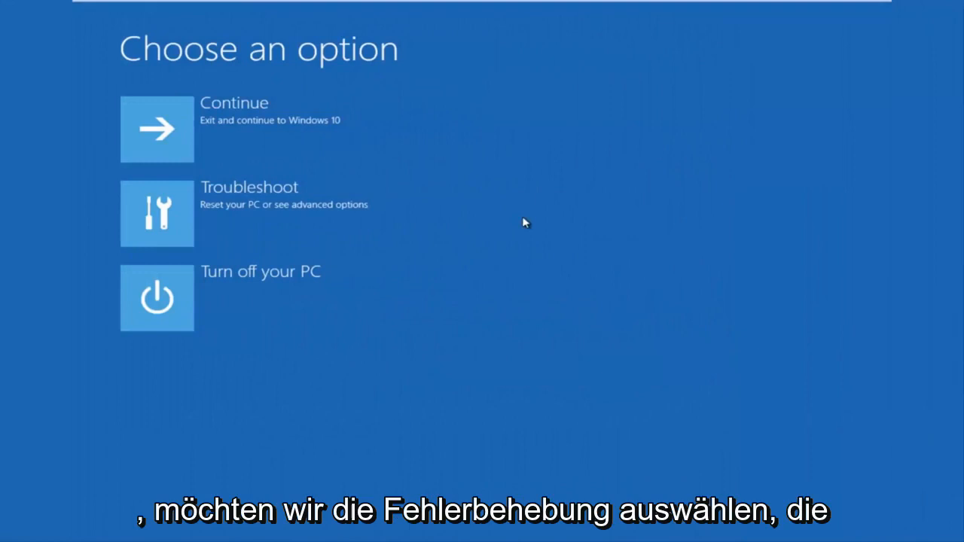
{"action": "mouse_move", "coordinate": [157, 226]}
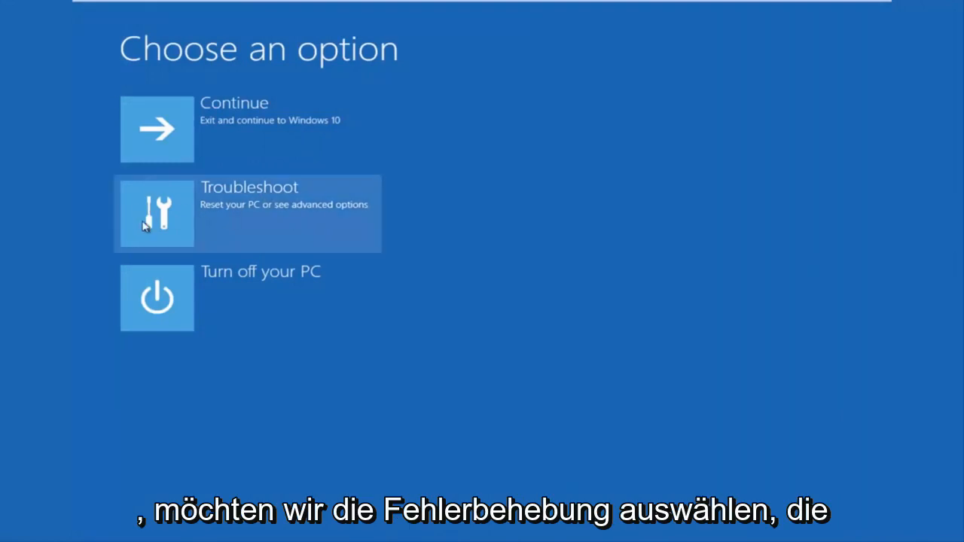
{"action": "mouse_move", "coordinate": [301, 216]}
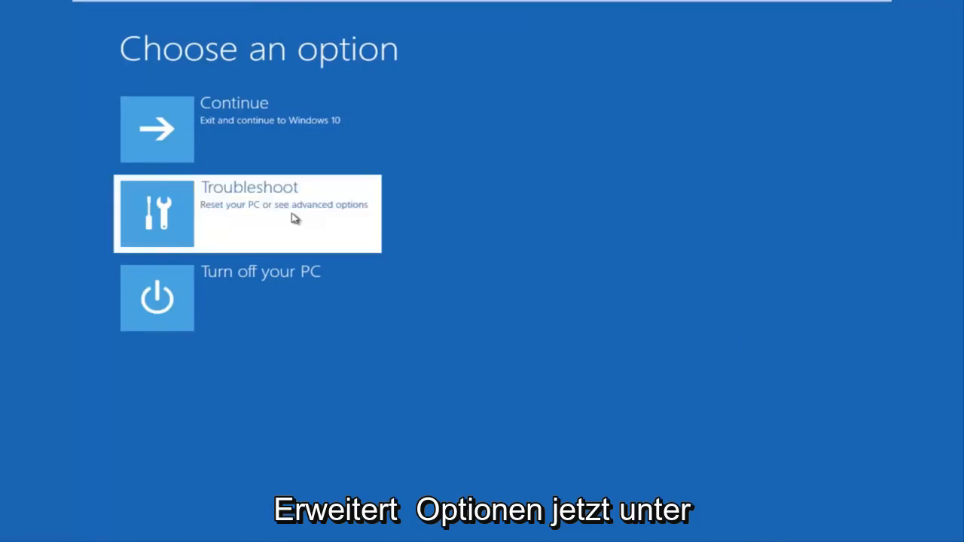
Go through Troubleshoot and Advanced options to launch Command Prompt
{"action": "left_click", "coordinate": [248, 213]}
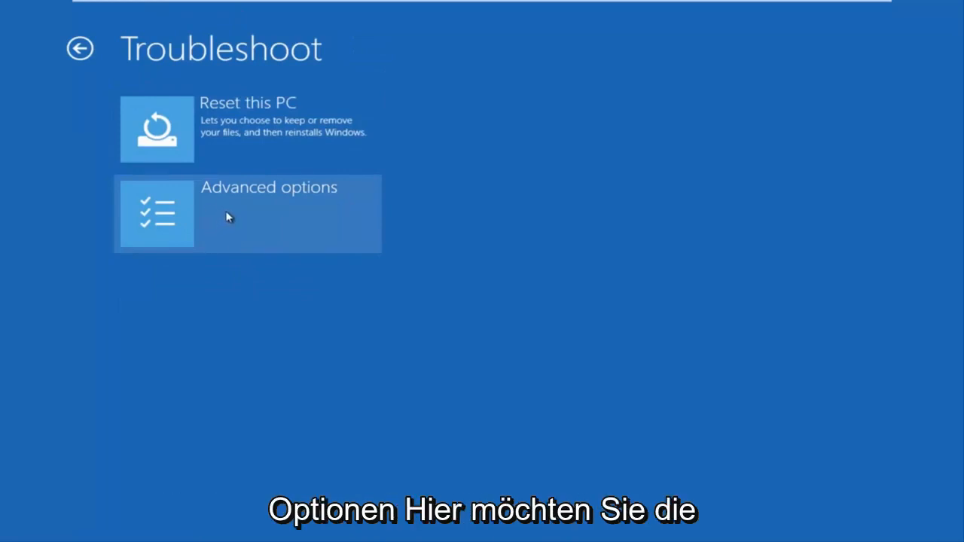
{"action": "left_click", "coordinate": [249, 215]}
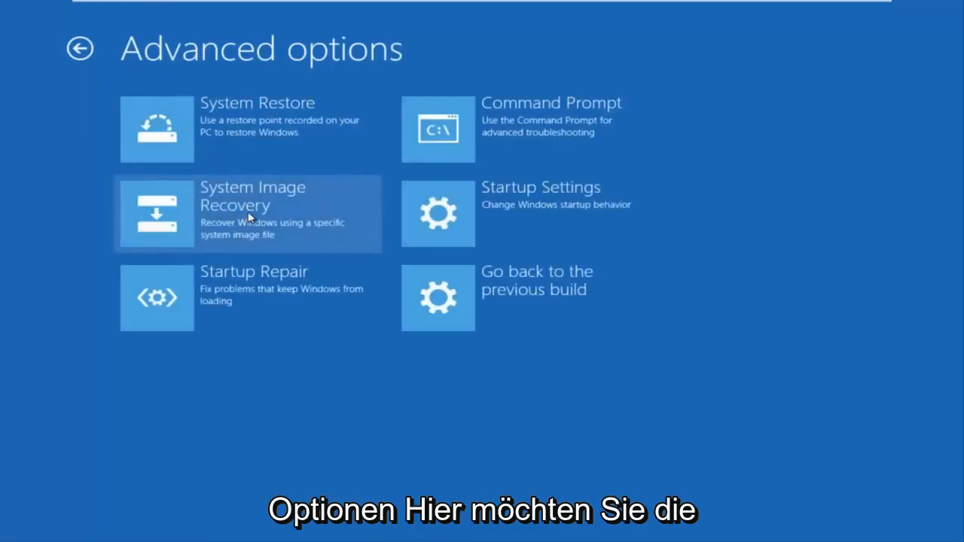
{"action": "mouse_move", "coordinate": [511, 139]}
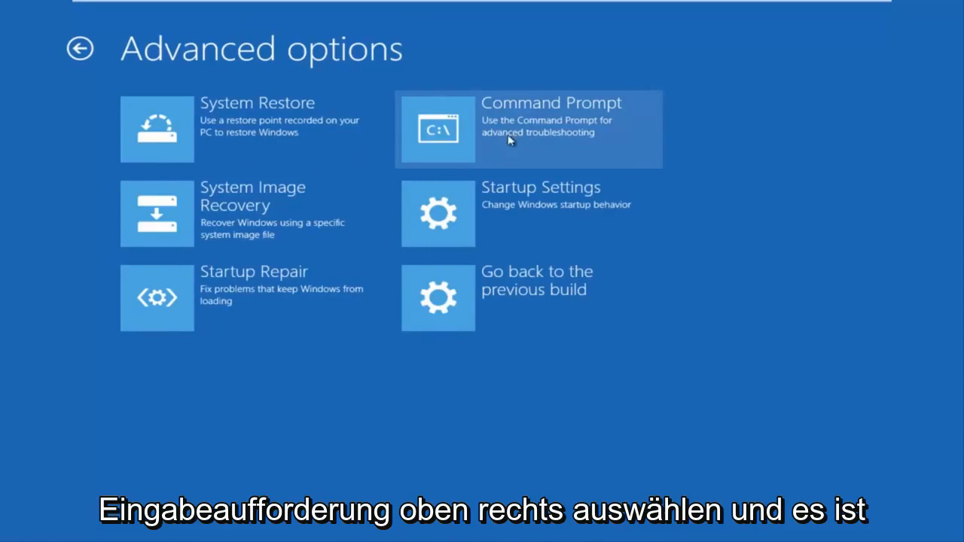
{"action": "left_click", "coordinate": [527, 128]}
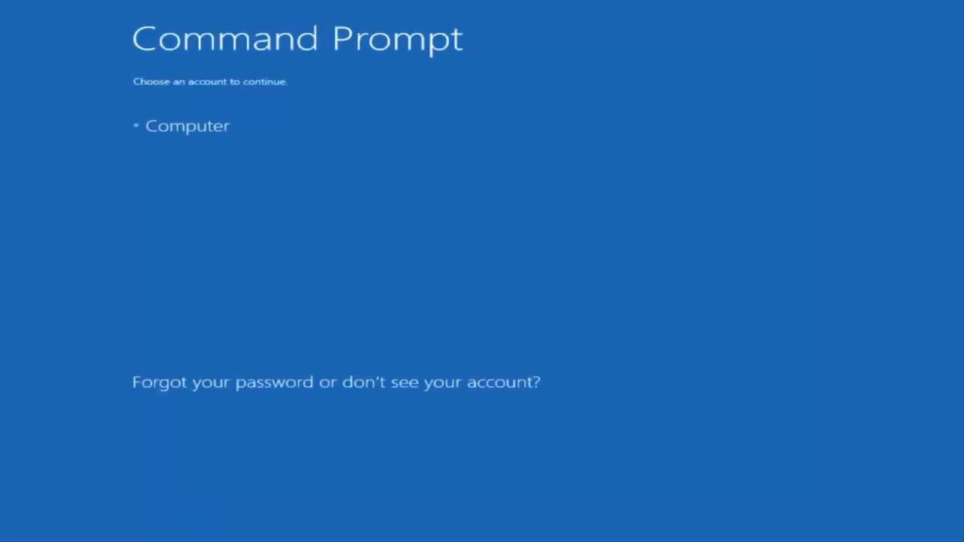
{"action": "mouse_move", "coordinate": [674, 121]}
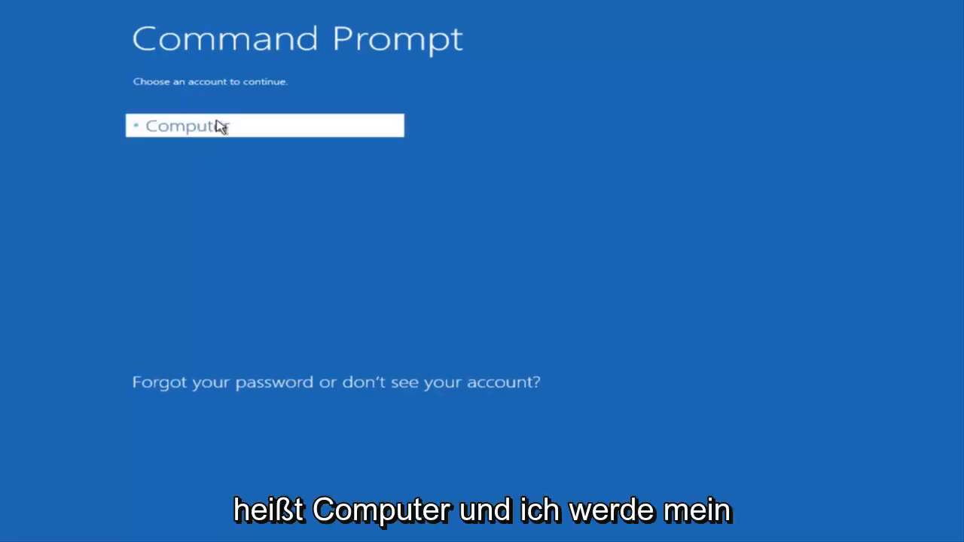
Sign in to the command prompt with the Computer account and its password
{"action": "left_click", "coordinate": [188, 126]}
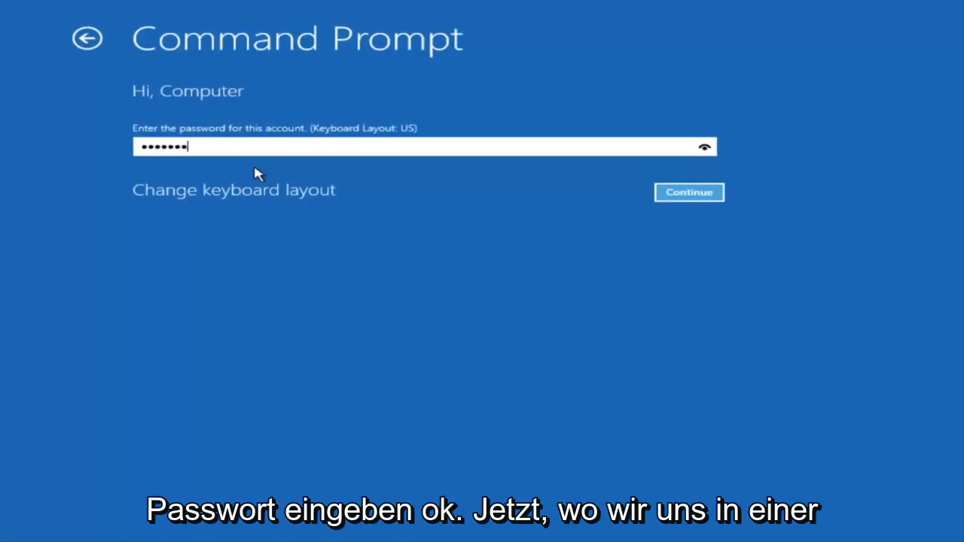
{"action": "left_click", "coordinate": [688, 192]}
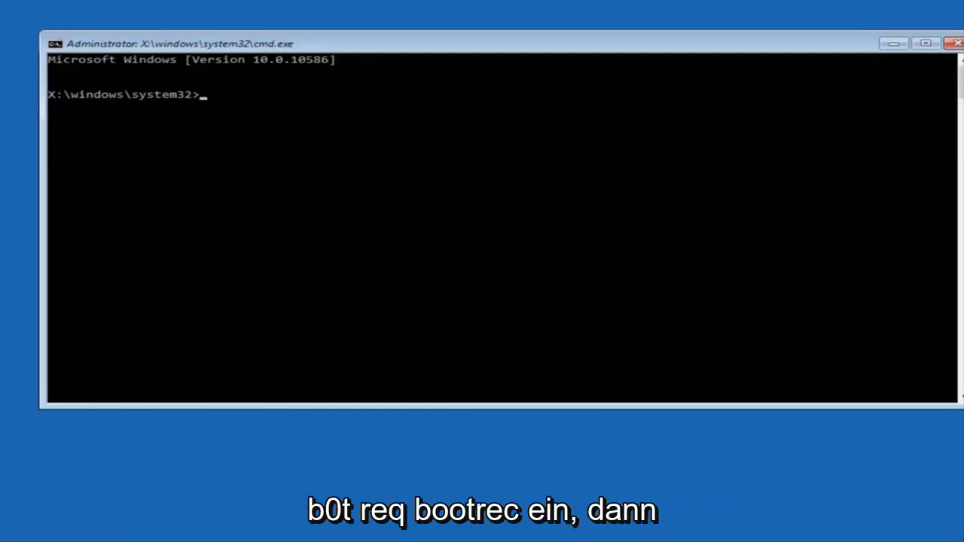
Run Bootrec /fixmbr to repair the master boot record
{"action": "type", "text": "B"}
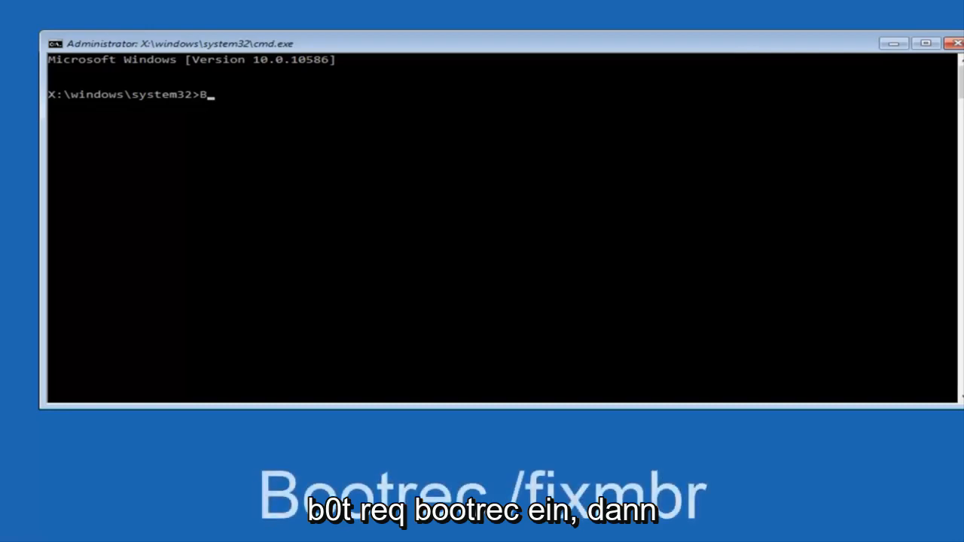
{"action": "type", "text": "ootrec /"}
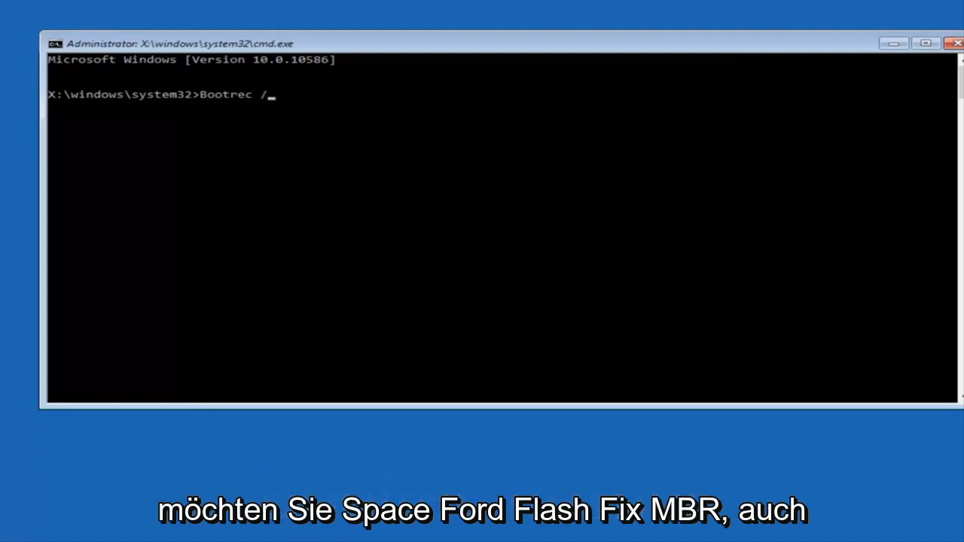
{"action": "type", "text": "fixmbr"}
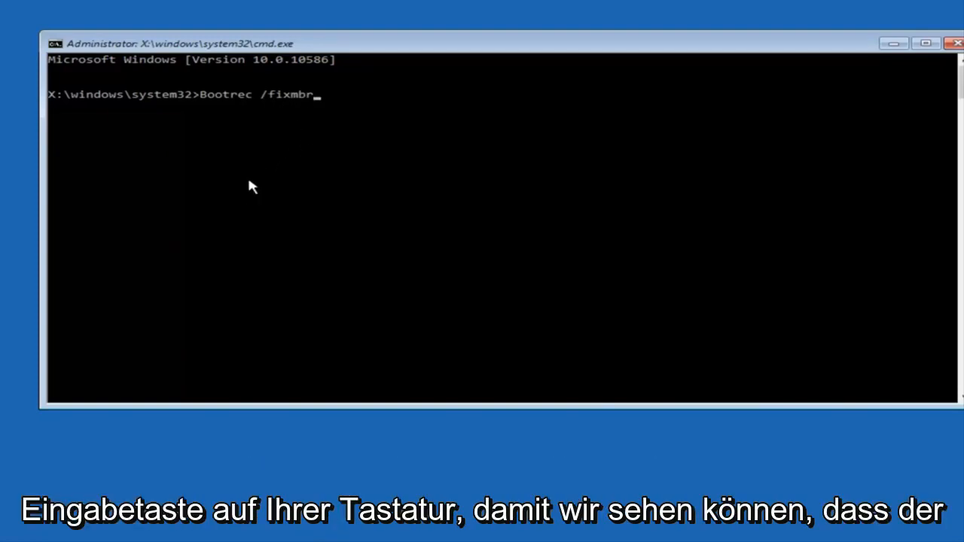
{"action": "key", "text": "enter"}
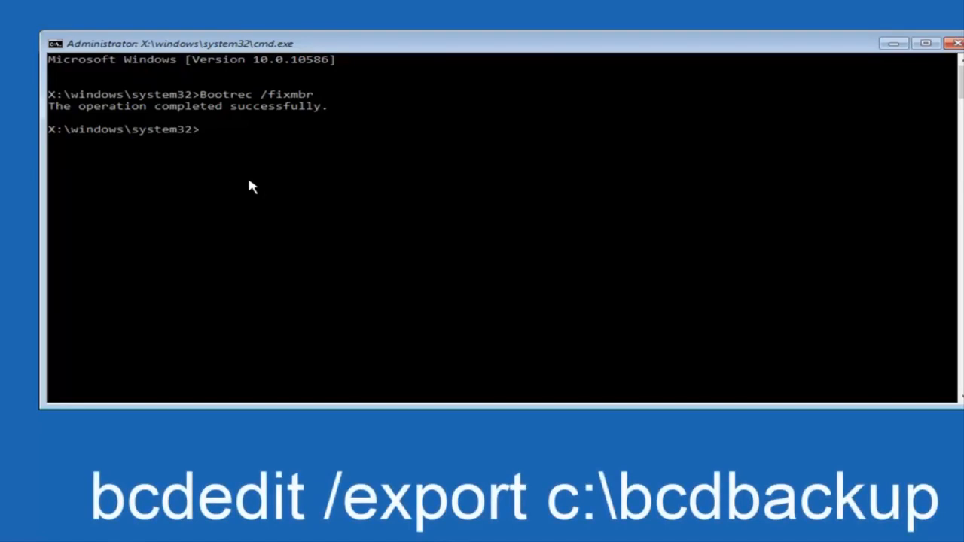
Enter bcdedit /export c:\bcdbackup to back up the boot configuration, fixing a typo
{"action": "type", "text": "bcd"}
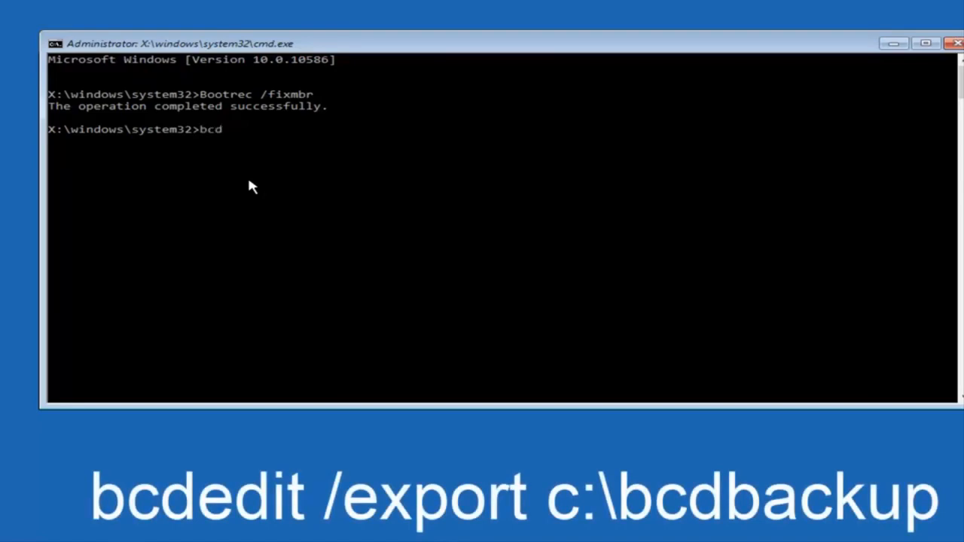
{"action": "type", "text": "edit m"}
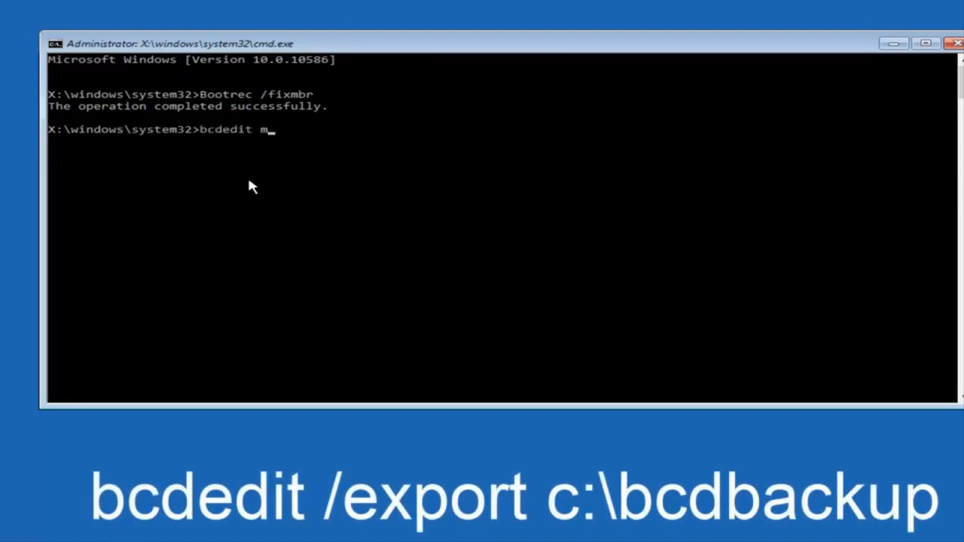
{"action": "key", "text": "backspace"}
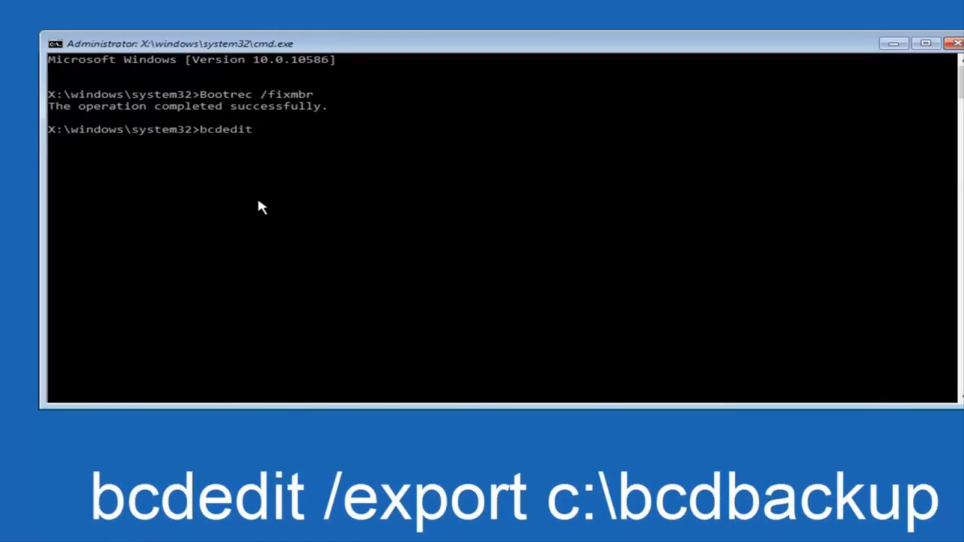
{"action": "type", "text": "/"}
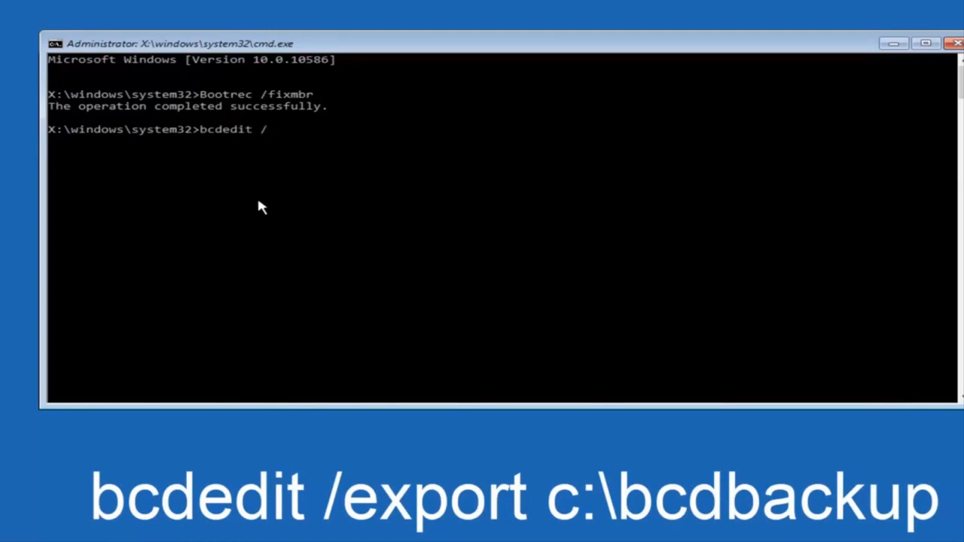
{"action": "type", "text": "expor"}
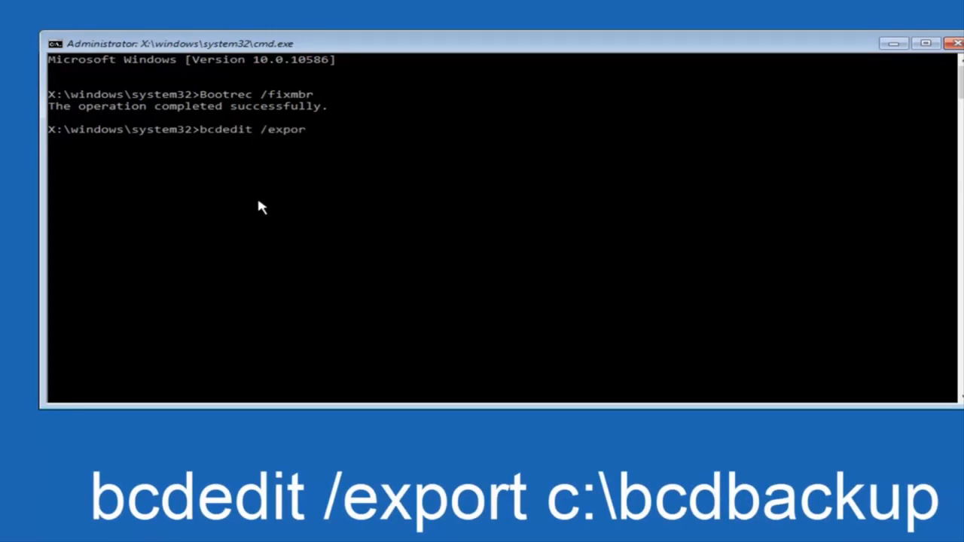
{"action": "type", "text": "c"}
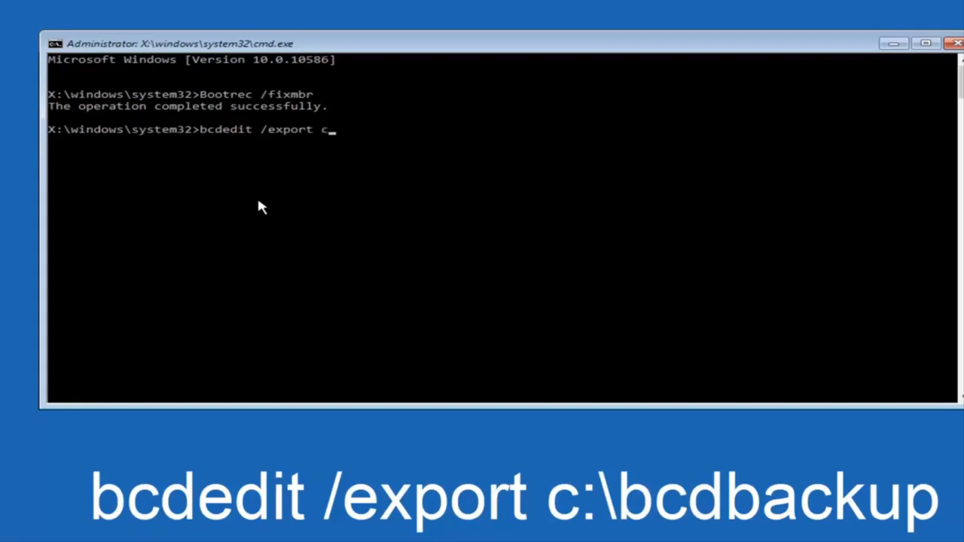
{"action": "type", "text": ":\\"}
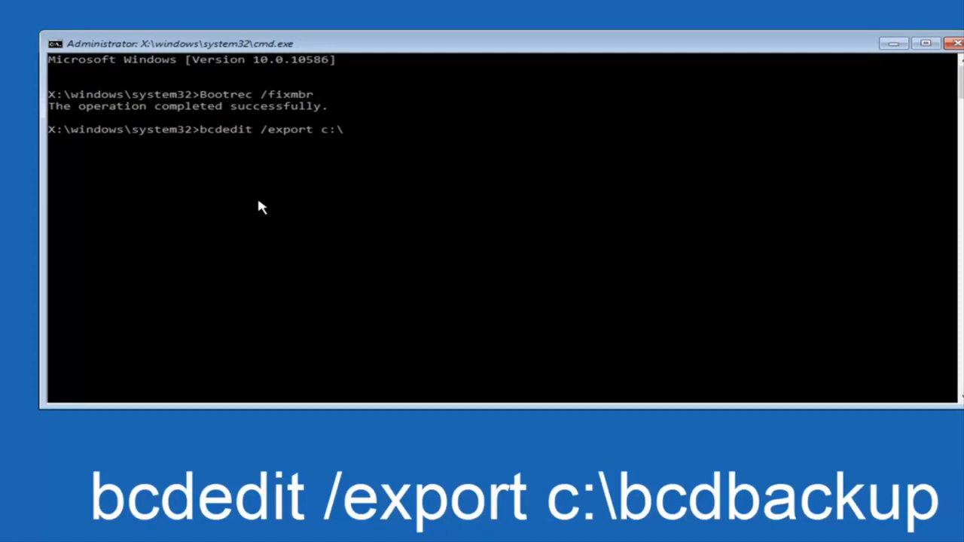
{"action": "type", "text": "bcd"}
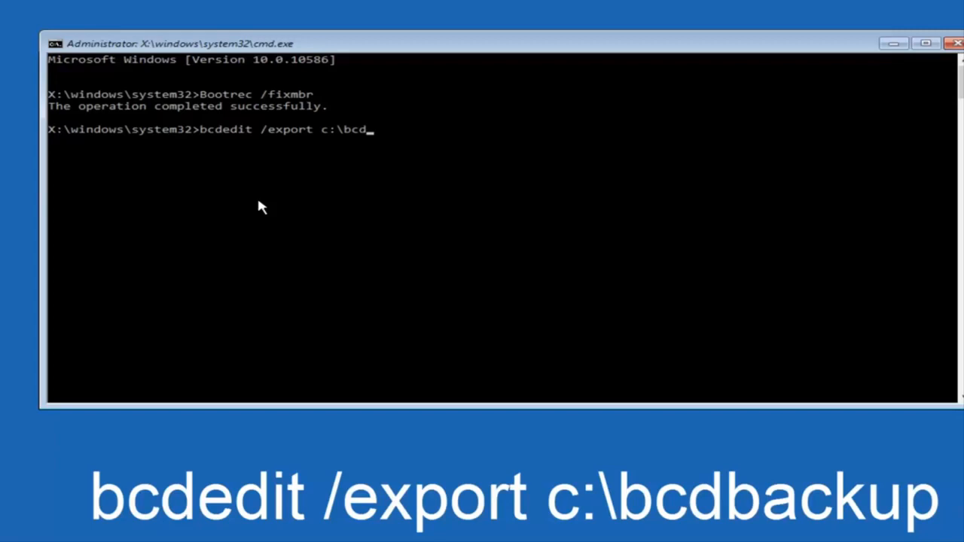
{"action": "type", "text": "back"}
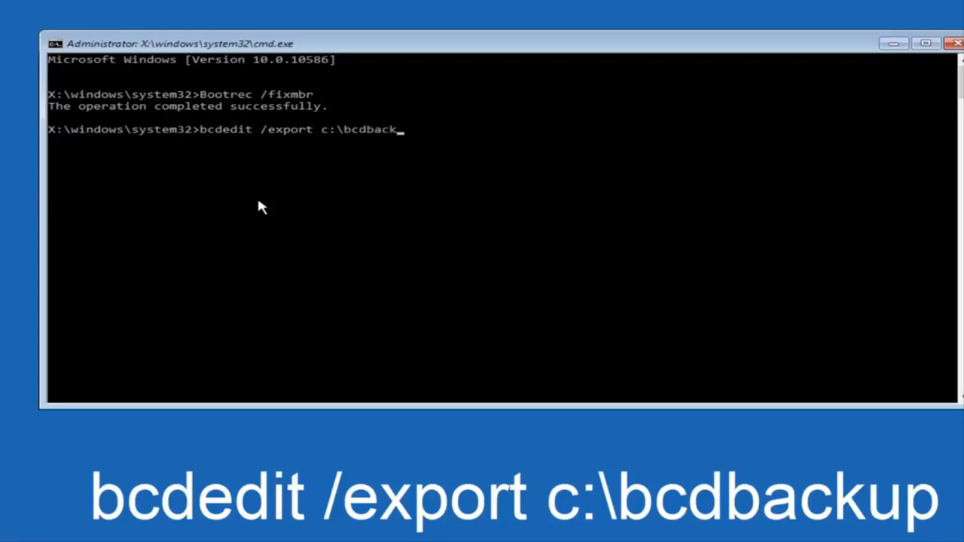
{"action": "type", "text": "up"}
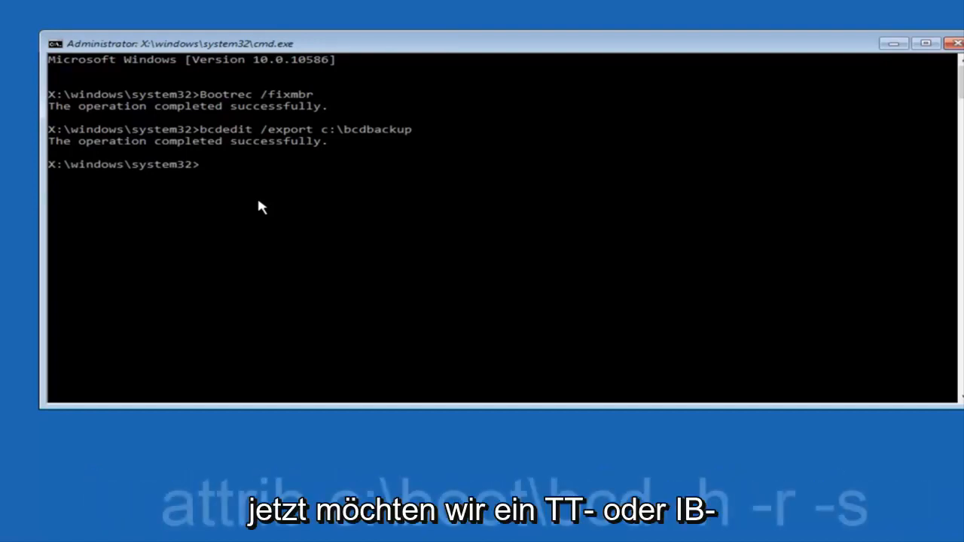
Type attrib c:\boot\bcd -h -r -s at the prompt without running it
{"action": "type", "text": "a"}
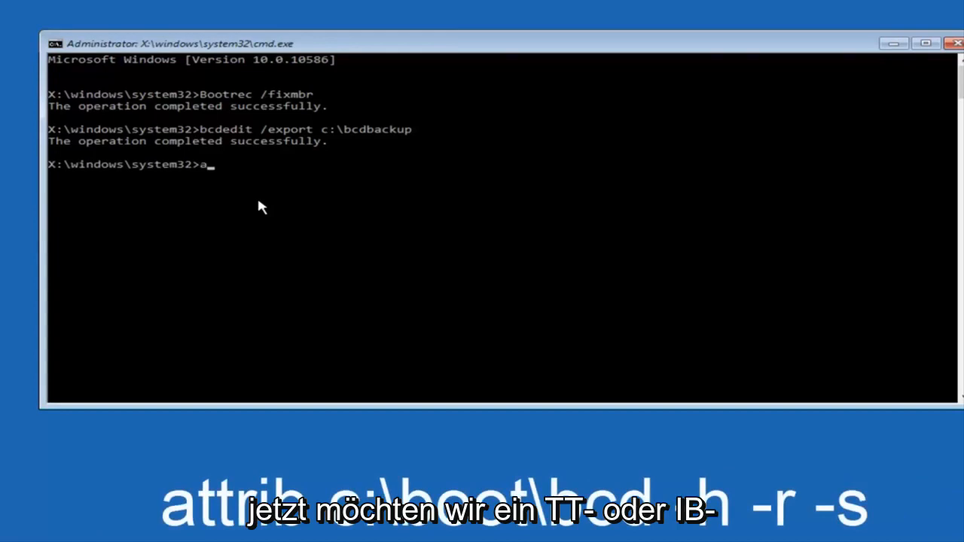
{"action": "type", "text": "ttrib c"}
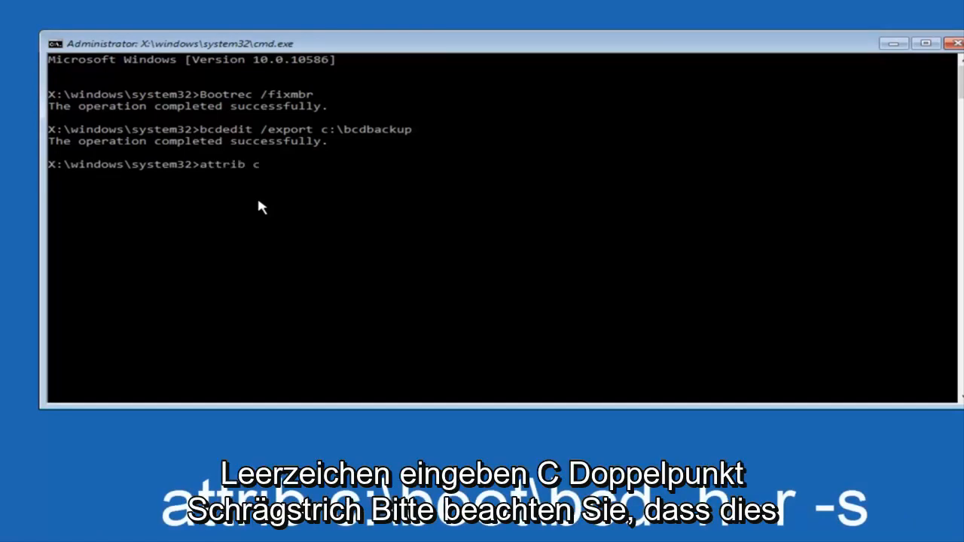
{"action": "type", "text": ":"}
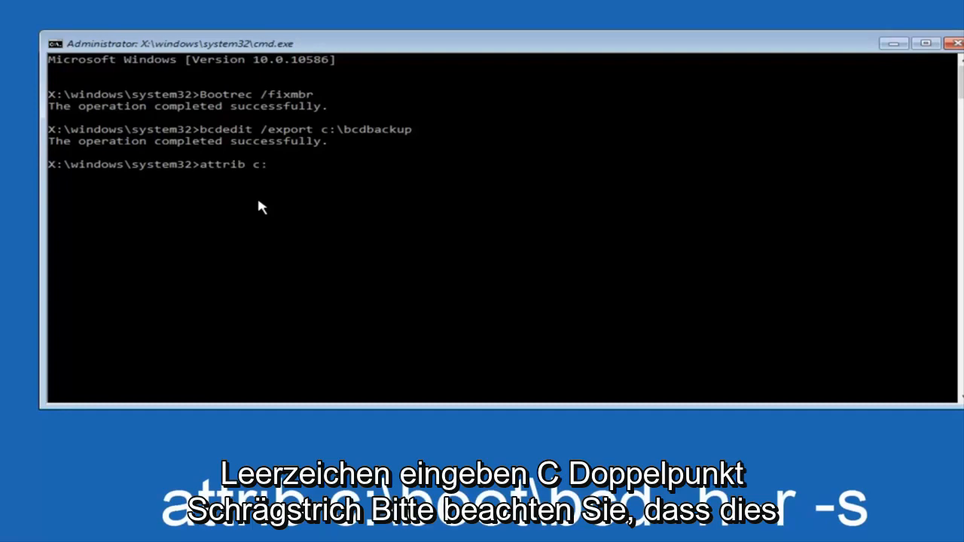
{"action": "type", "text": "\\"}
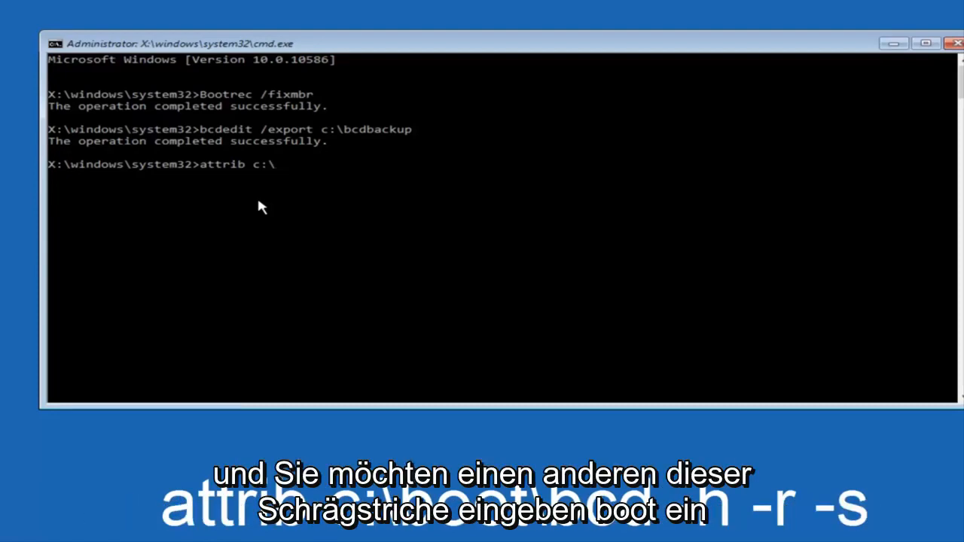
{"action": "type", "text": "boo"}
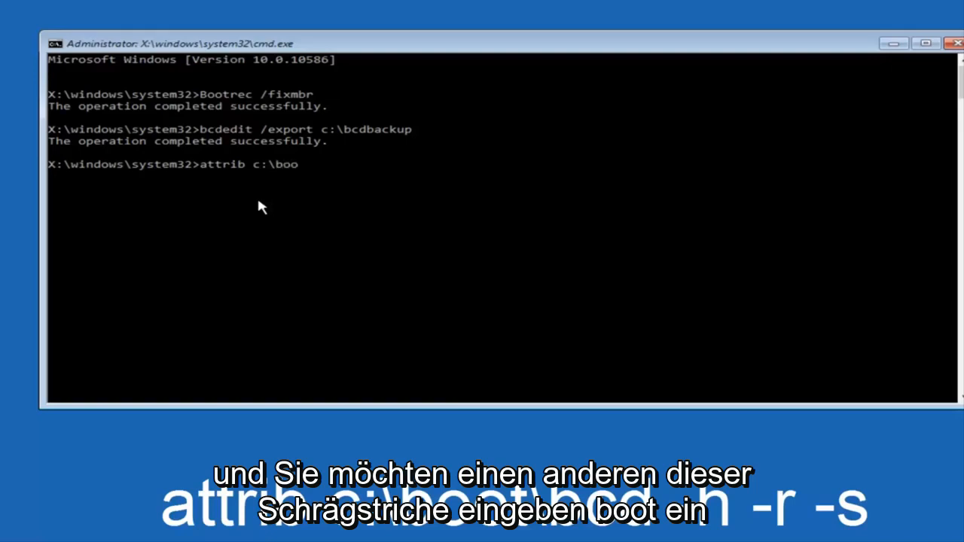
{"action": "type", "text": "t\\"}
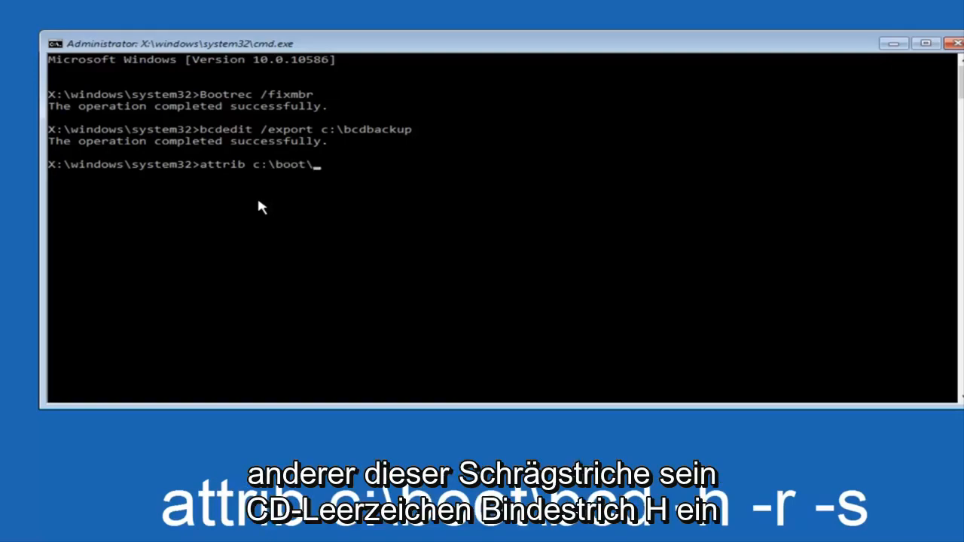
{"action": "type", "text": "b"}
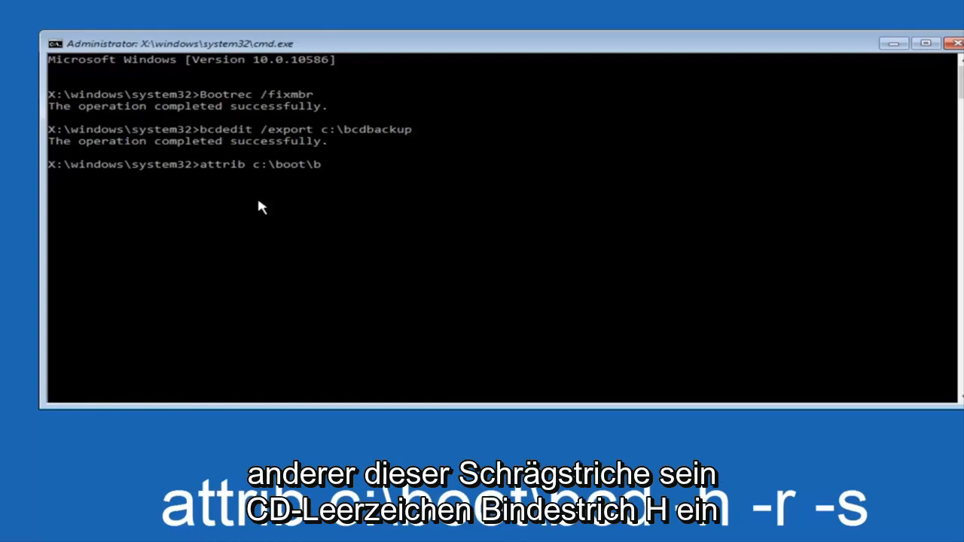
{"action": "type", "text": "cd"}
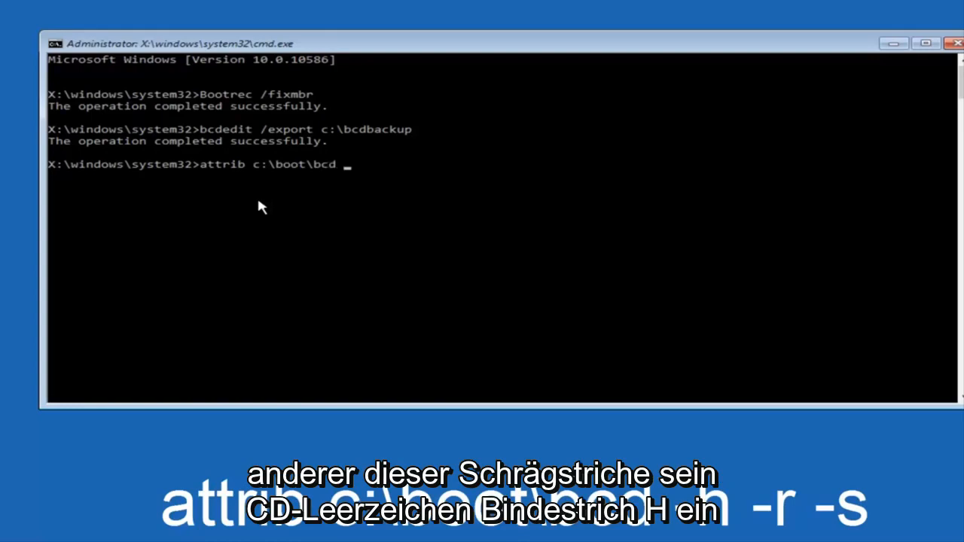
{"action": "type", "text": "-h -r"}
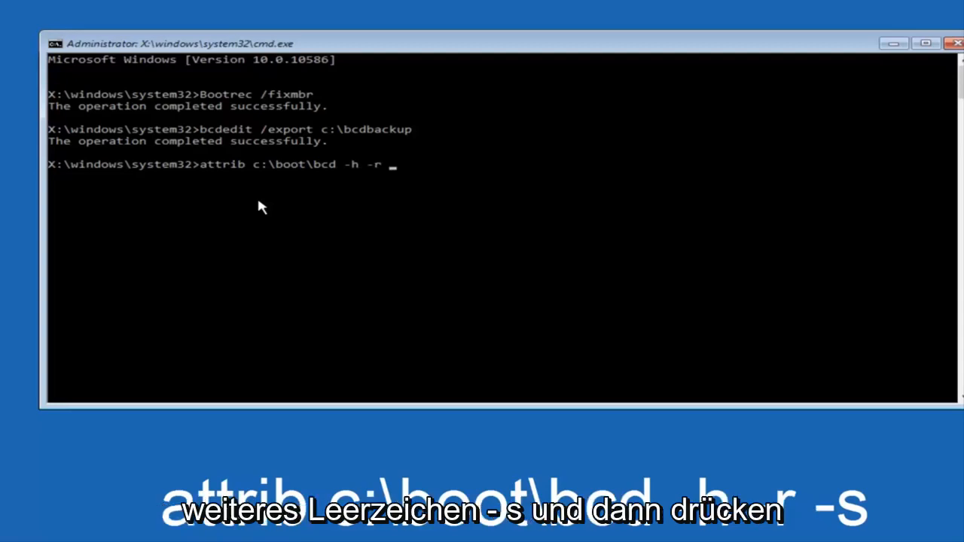
{"action": "type", "text": "-s"}
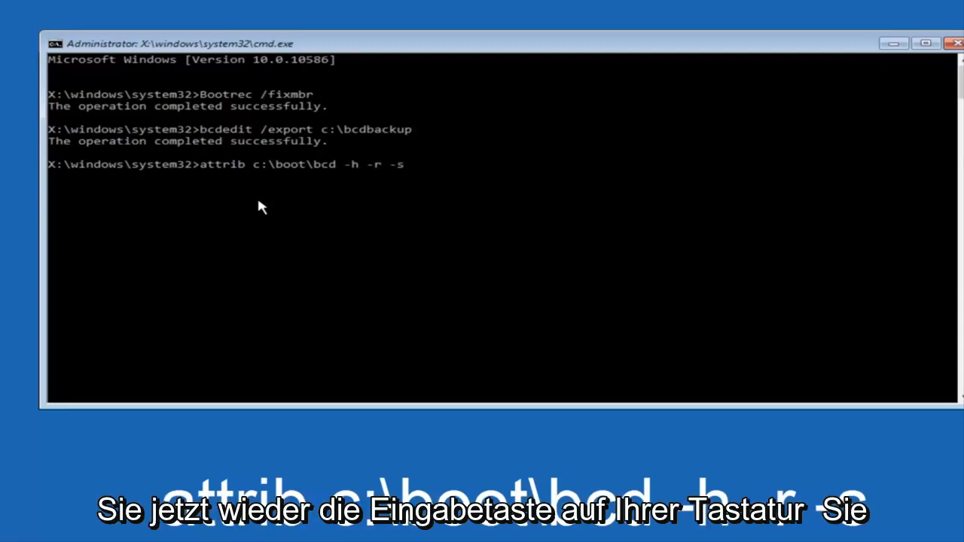
Run the attrib command, then rename c:\boot\bcd to bcd.old
{"action": "key", "text": "enter"}
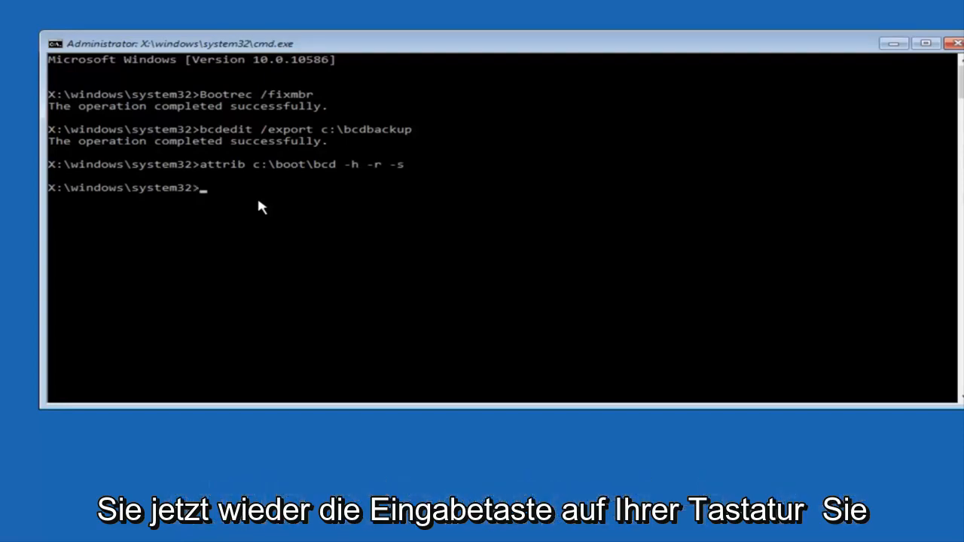
{"action": "type", "text": "re"}
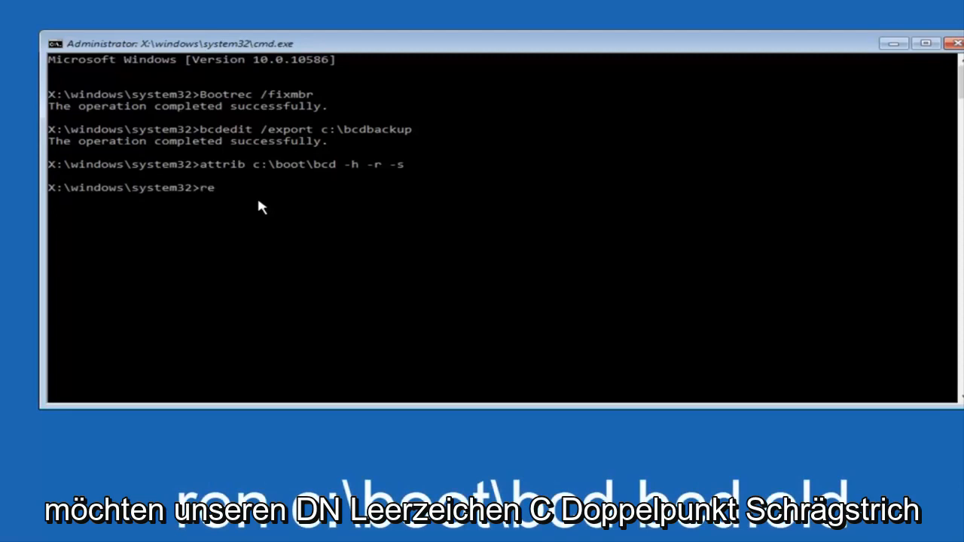
{"action": "type", "text": "n"}
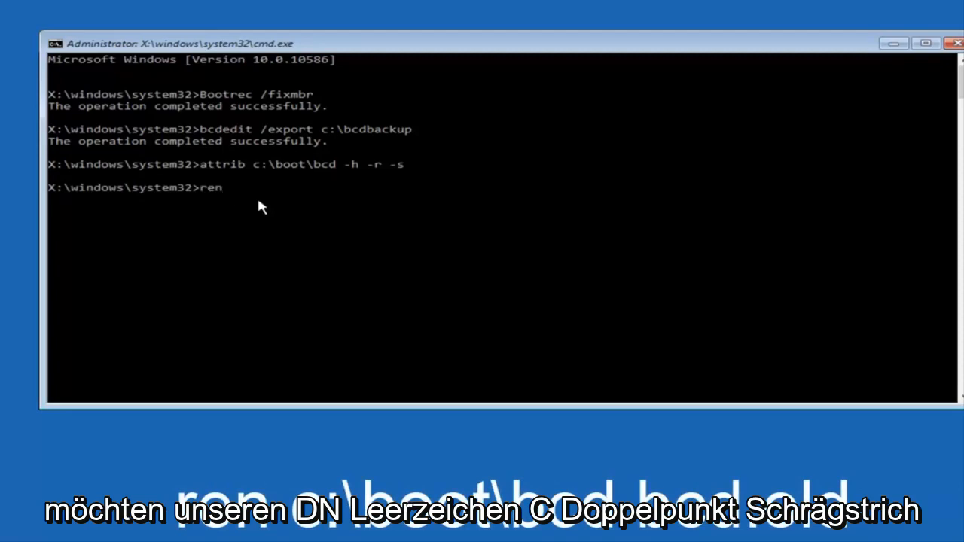
{"action": "type", "text": "c:"}
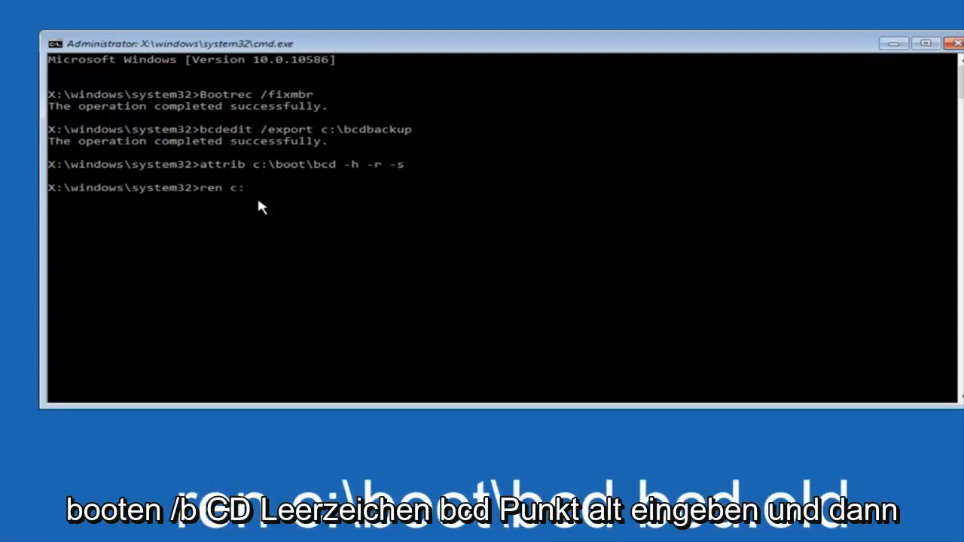
{"action": "type", "text": "\\boo"}
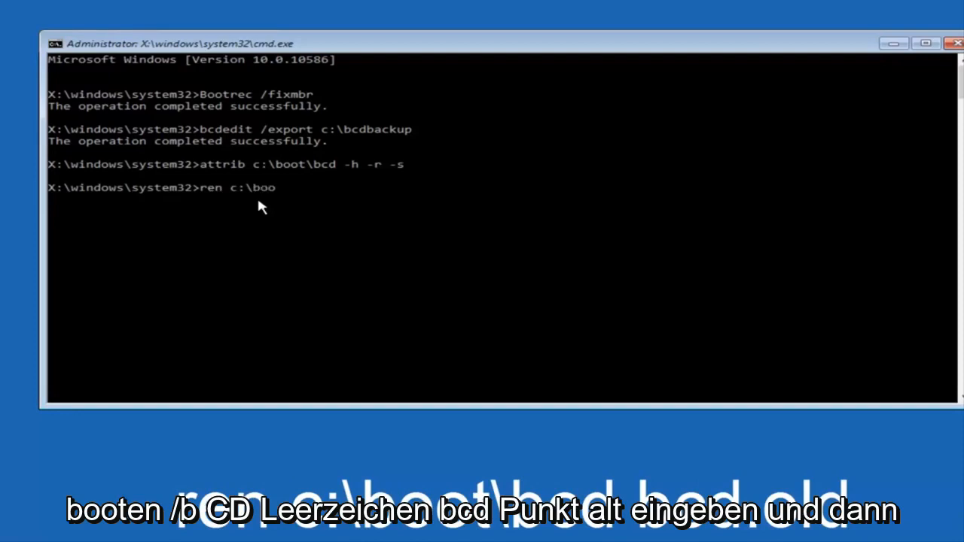
{"action": "type", "text": "t\\"}
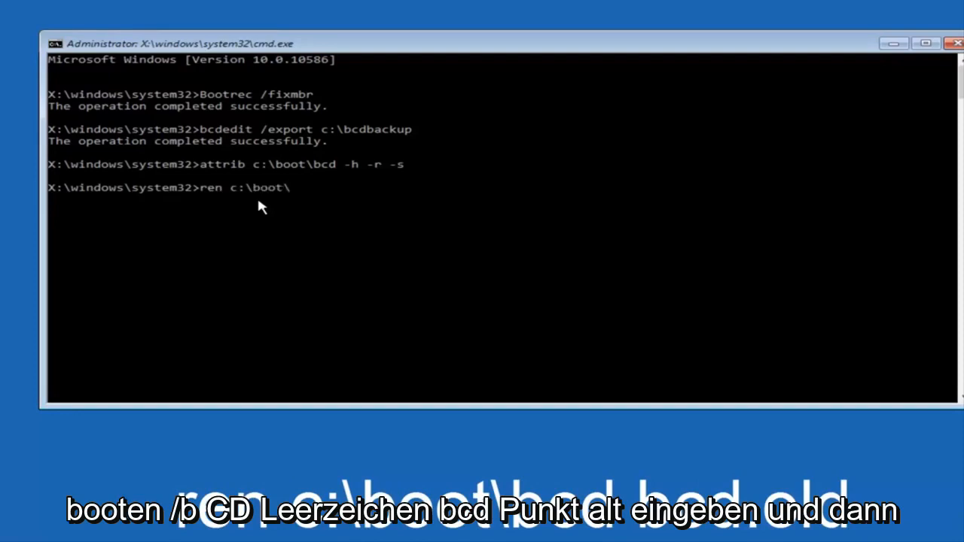
{"action": "type", "text": "bc"}
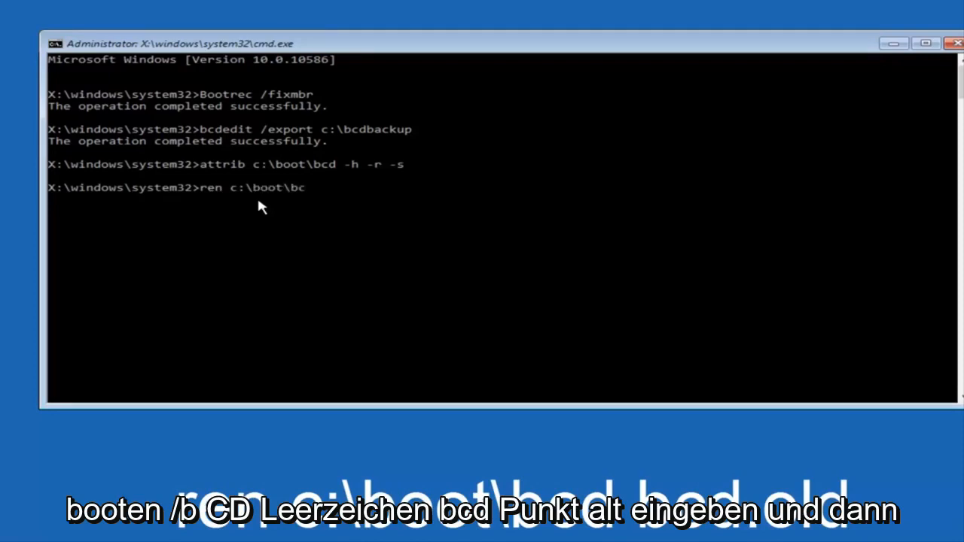
{"action": "type", "text": "d"}
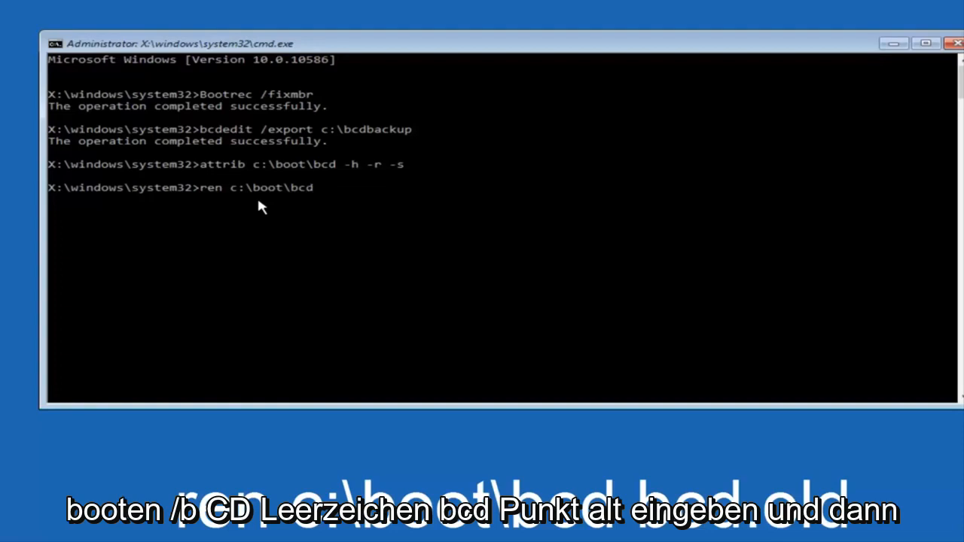
{"action": "type", "text": "bcd.old"}
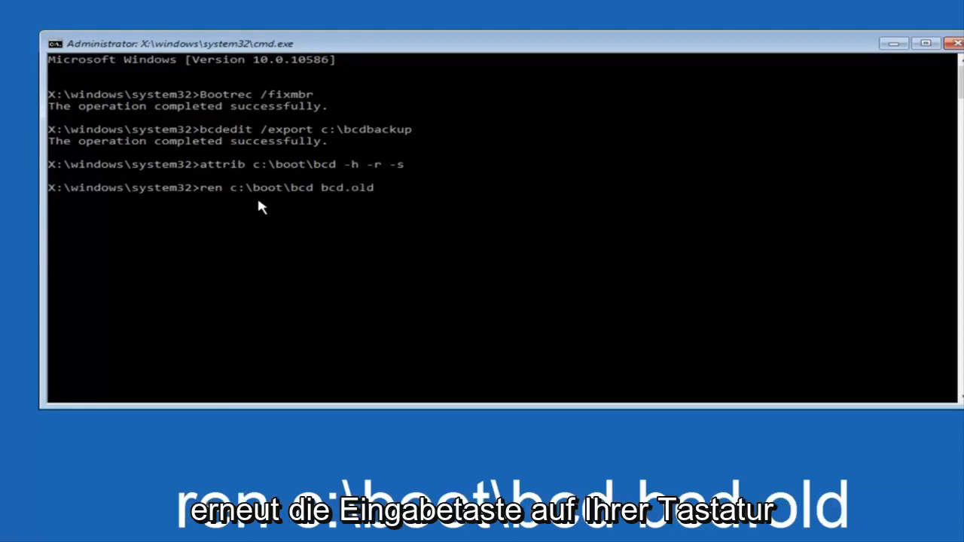
{"action": "key", "text": "enter"}
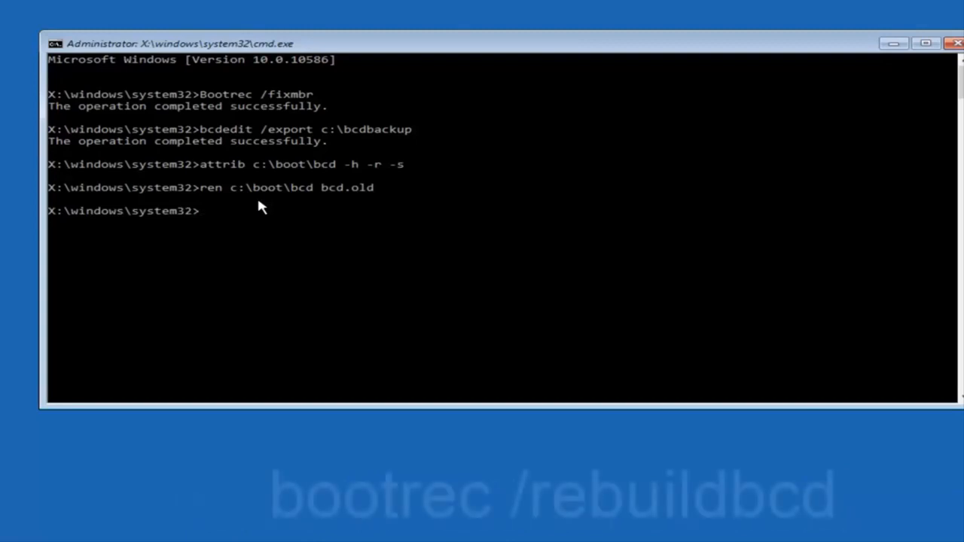
Run bootrec /rebuildbcd and let it find the C:\Windows installation
{"action": "type", "text": "bootrec /r"}
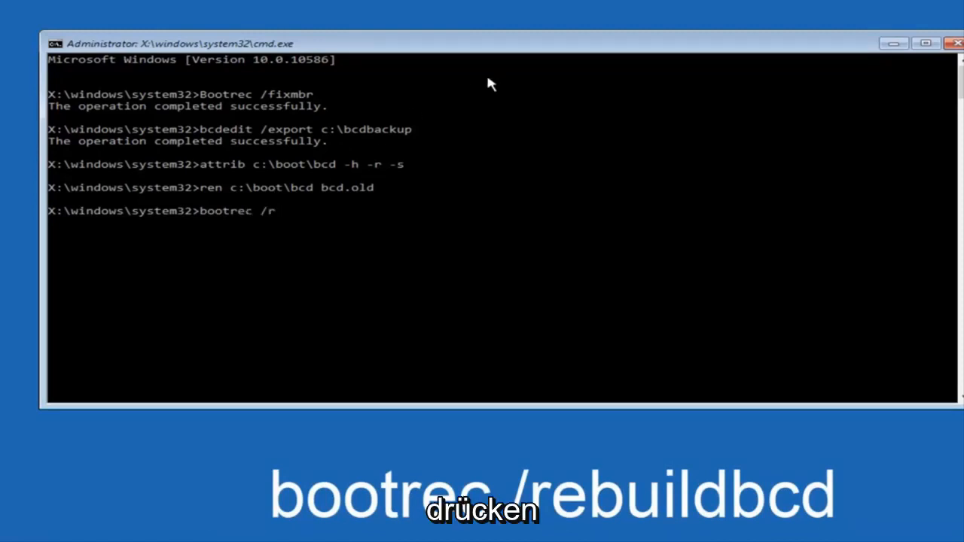
{"action": "type", "text": "ebuild"}
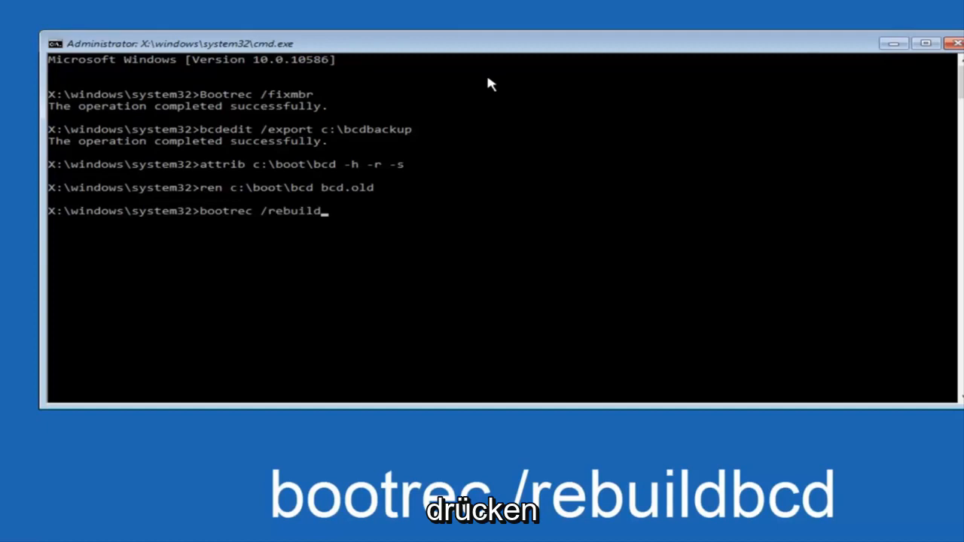
{"action": "type", "text": "bcd"}
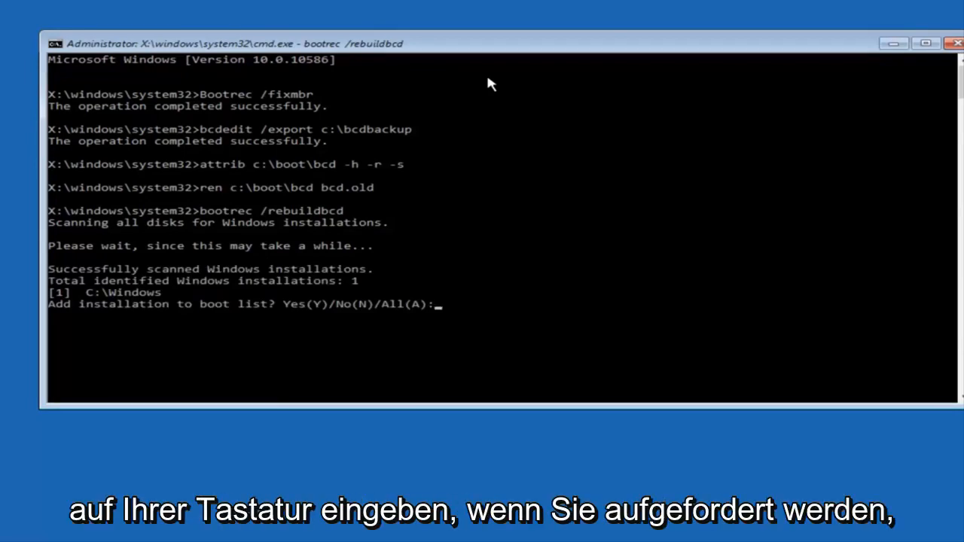
Answer Y to add C:\Windows to the boot list, then exit Command Prompt
{"action": "type", "text": "y"}
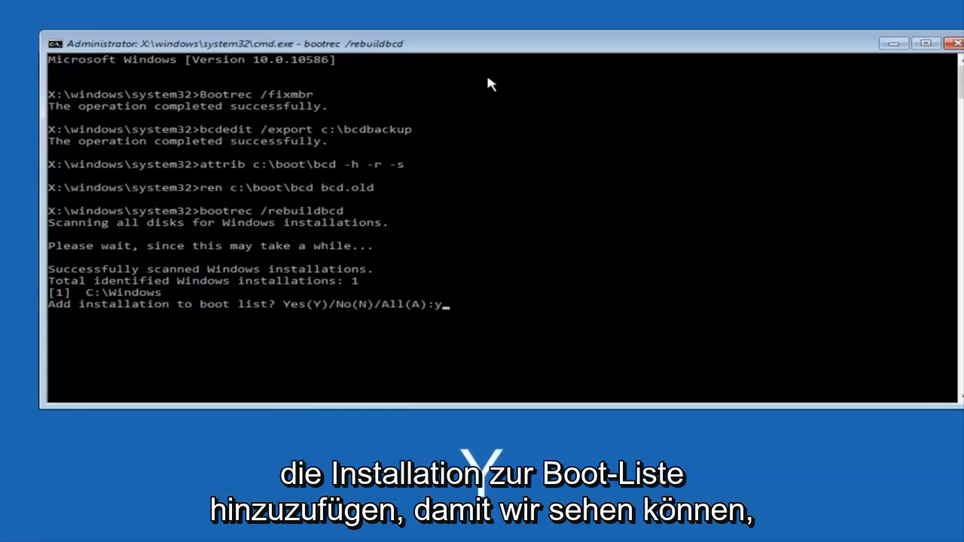
{"action": "key", "text": "enter"}
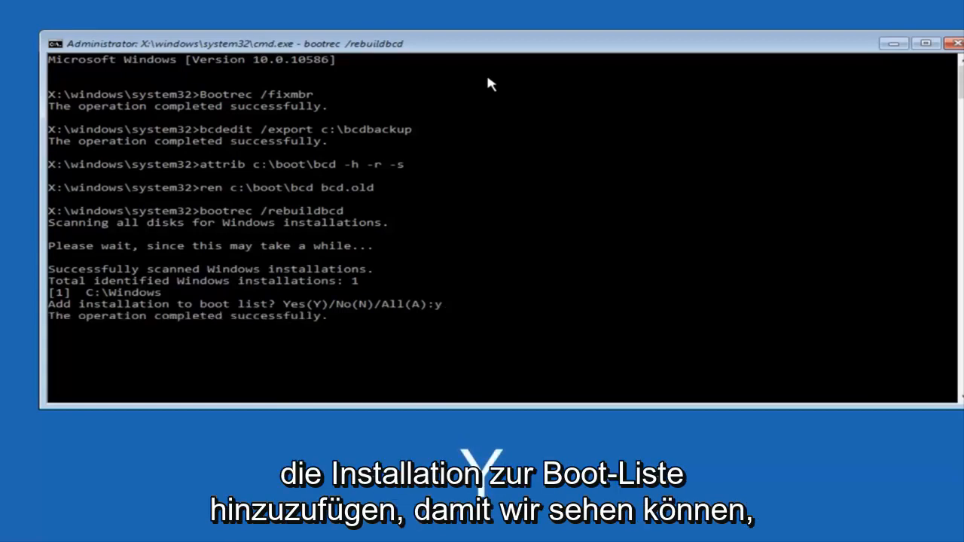
{"action": "key", "text": "enter"}
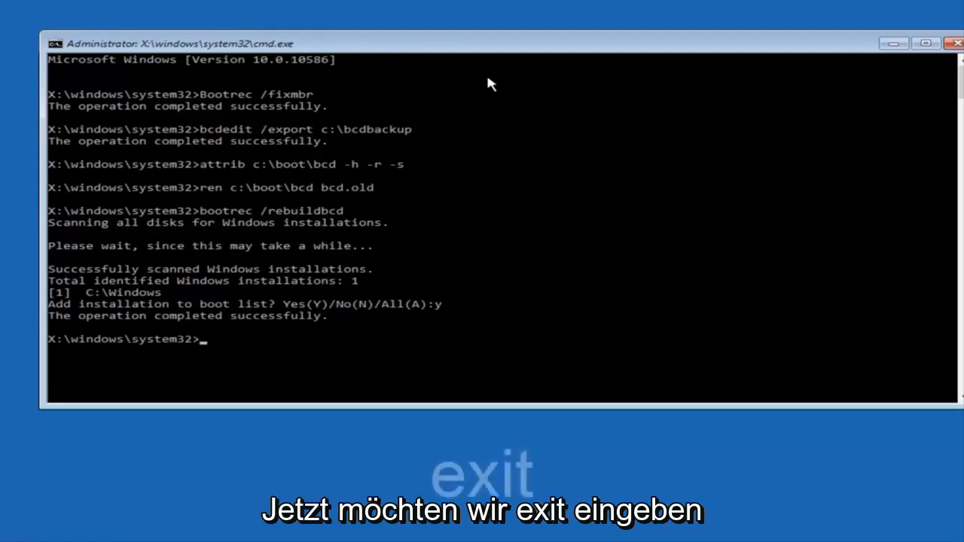
{"action": "type", "text": "exit"}
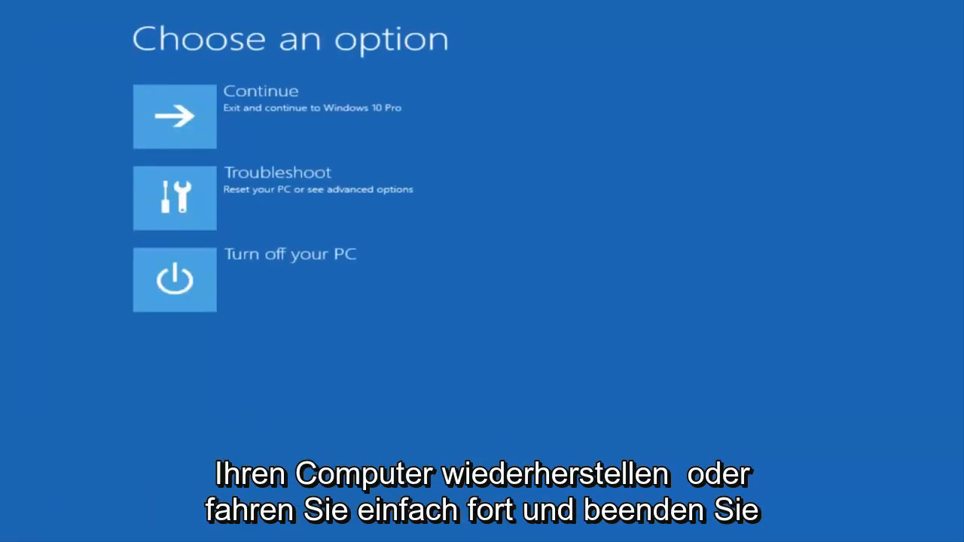
{"action": "mouse_move", "coordinate": [293, 87]}
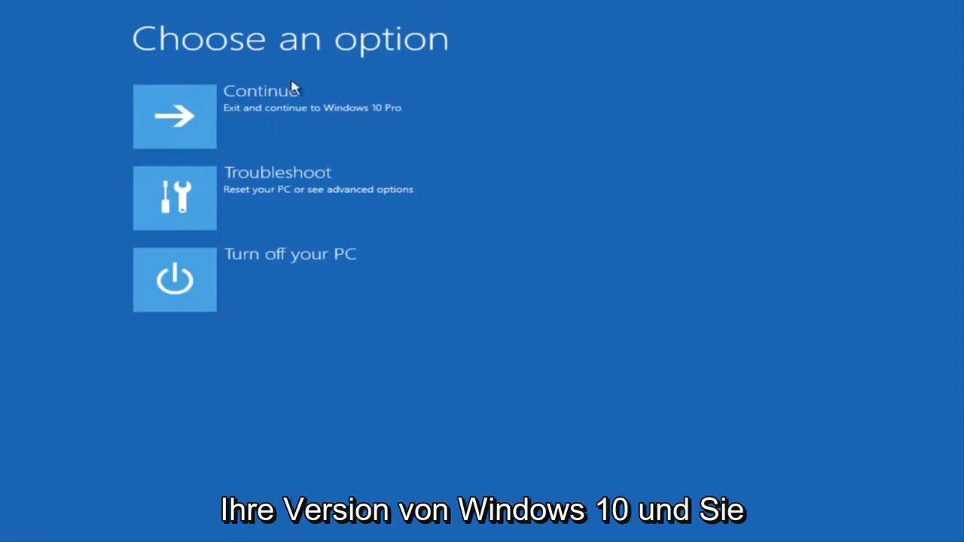